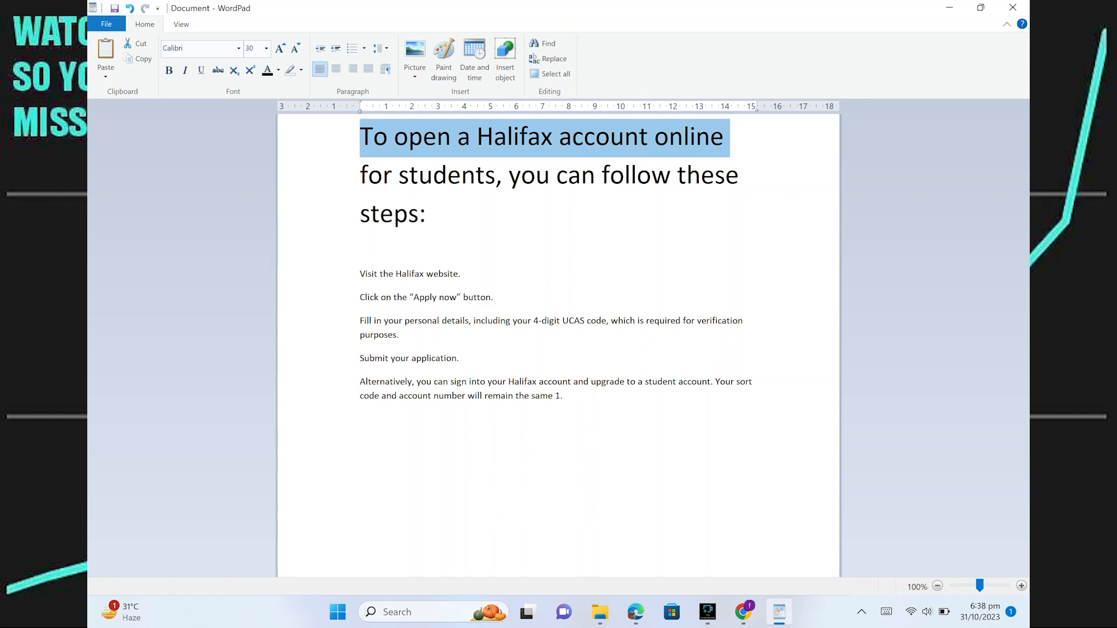
{"action": "mouse_move", "coordinate": [227, 159]}
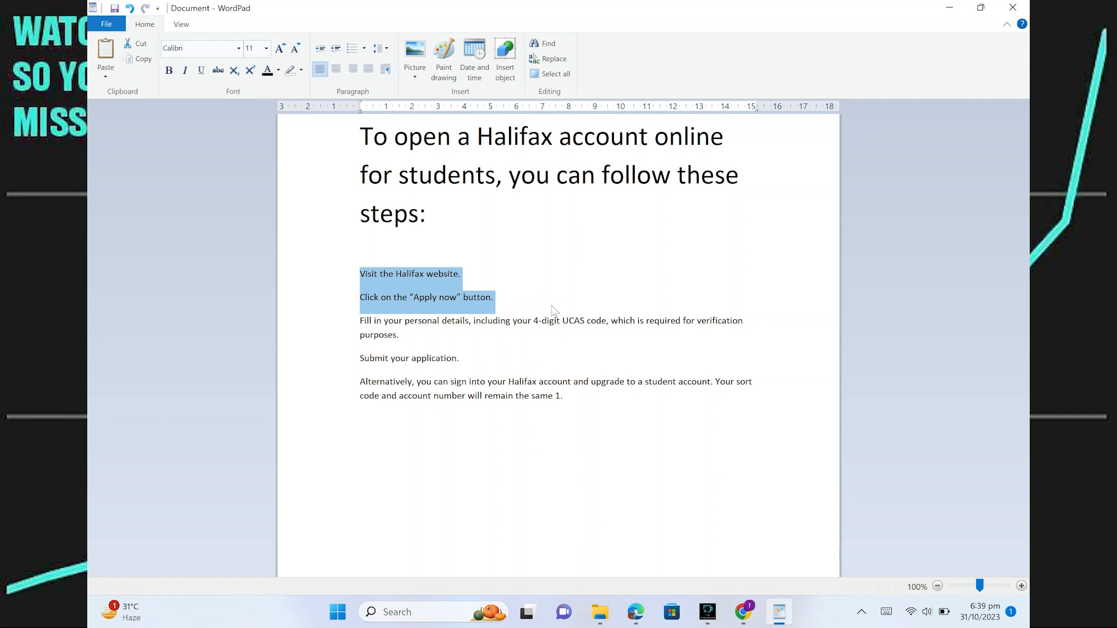
{"action": "mouse_move", "coordinate": [544, 313]}
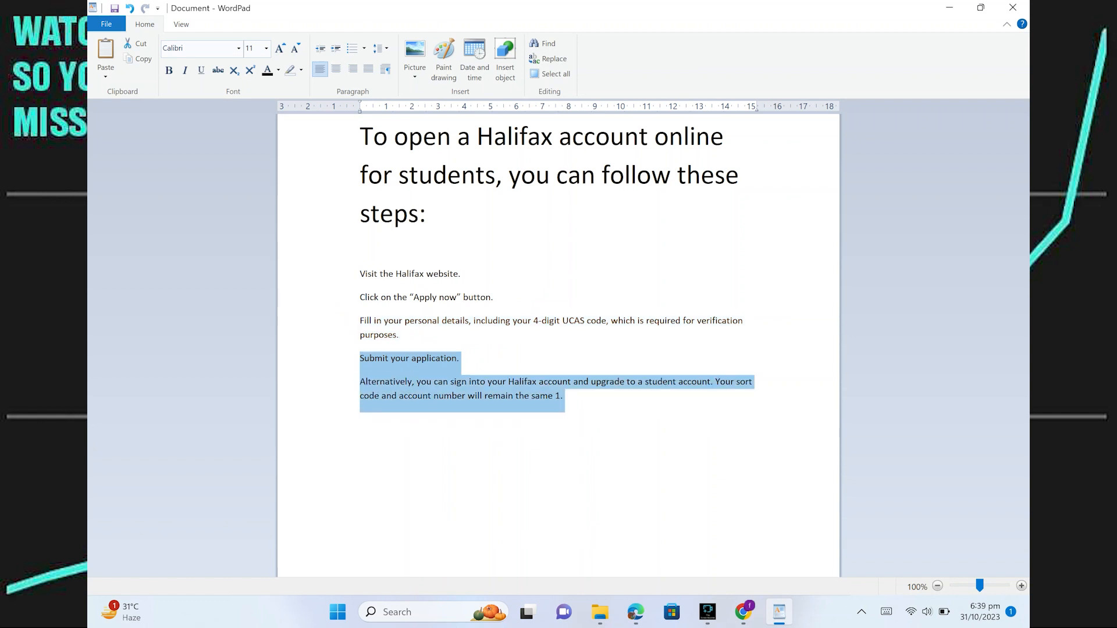
{"action": "mouse_move", "coordinate": [627, 431]}
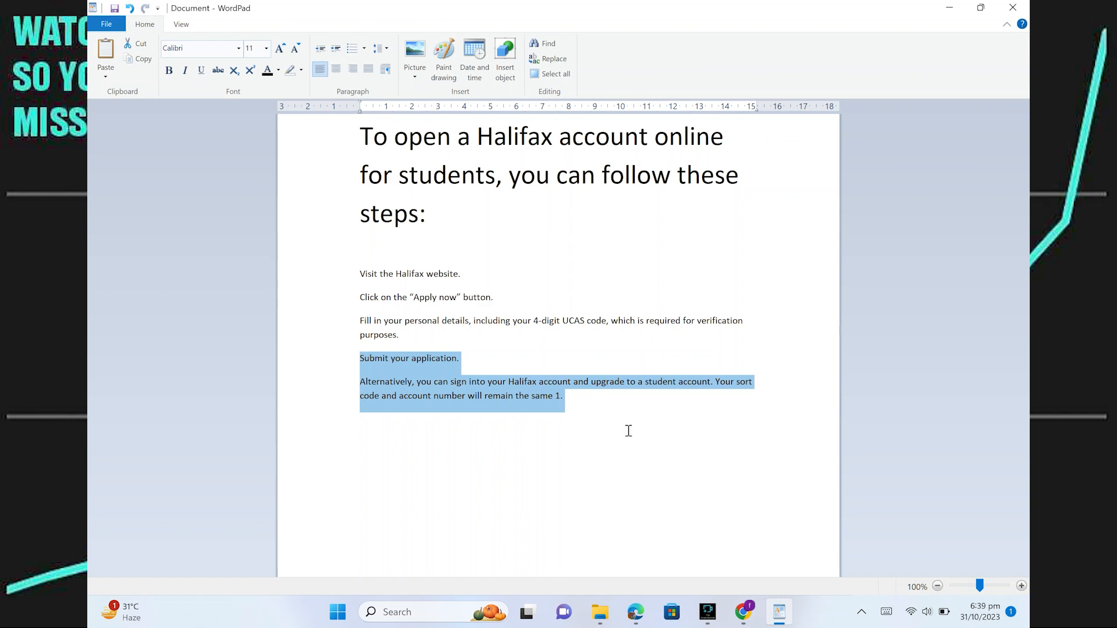